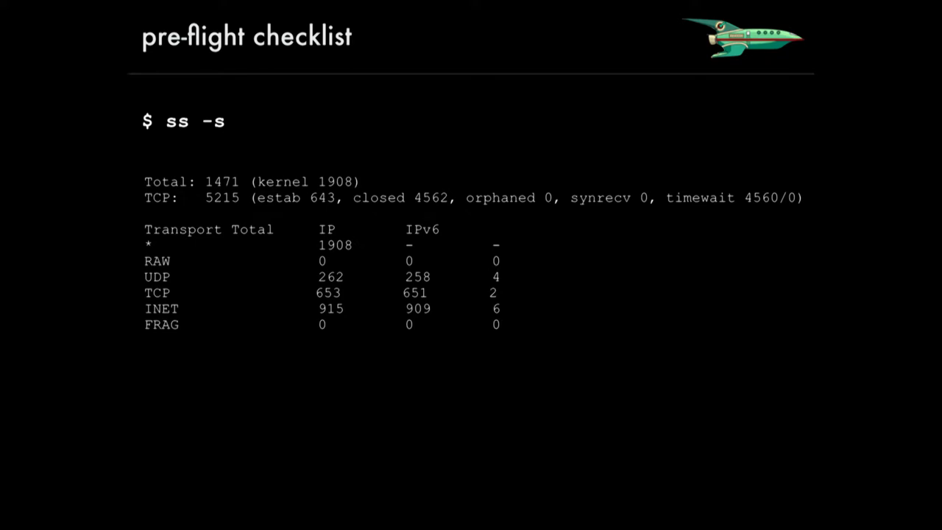
pyautogui.write('vmstat -Sm 1')
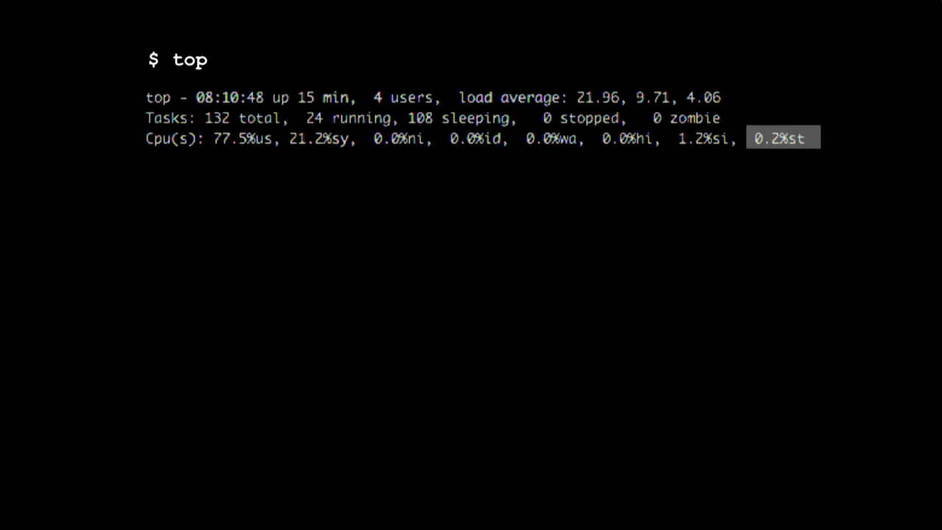
pyautogui.write('ps axfoppid,pid,wchan,thcount,stat,cmd')
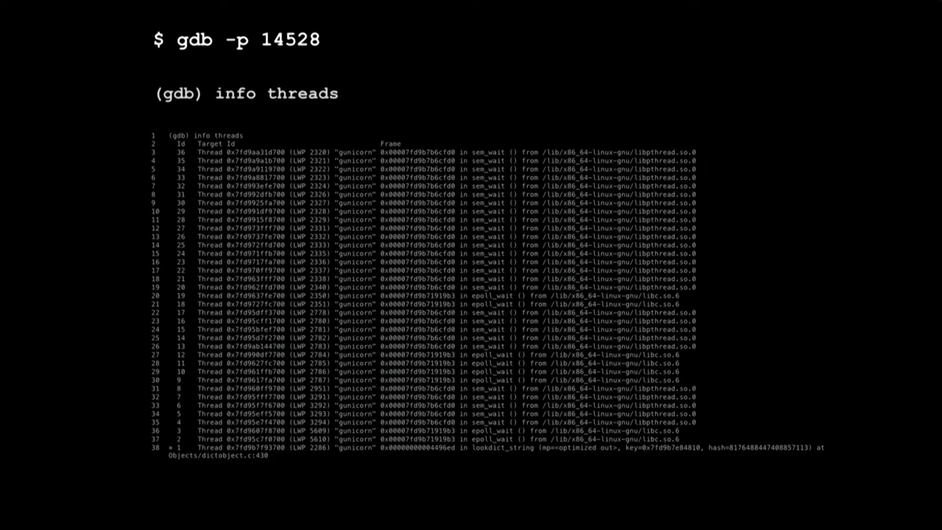
pyautogui.write('bt')
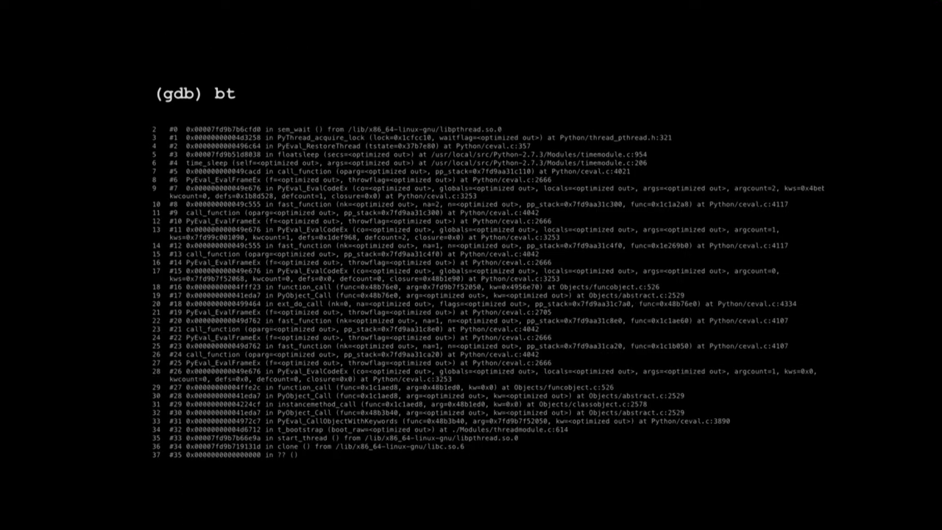